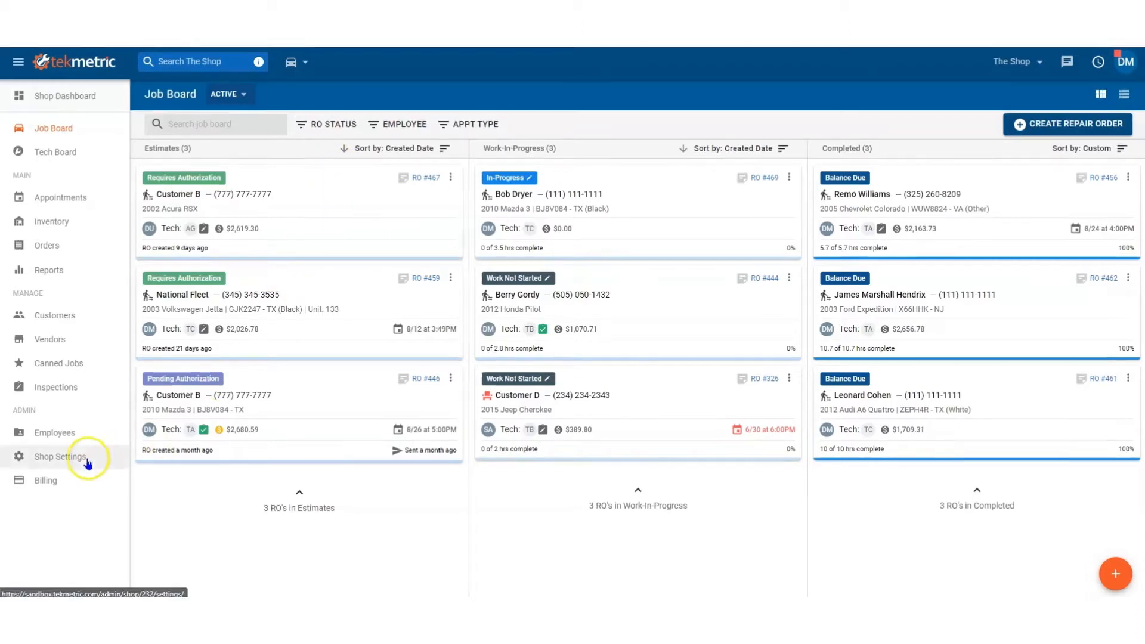
# Go to the shop's Marketing settings showing the Lead Sources list
pyautogui.click(60, 457)
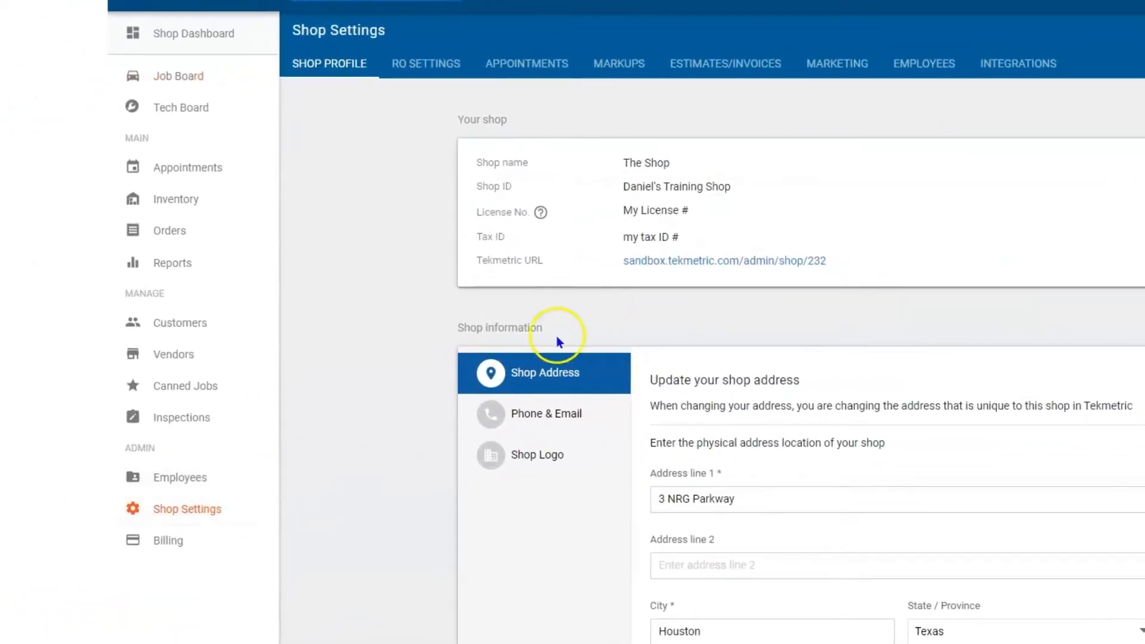
pyautogui.click(836, 63)
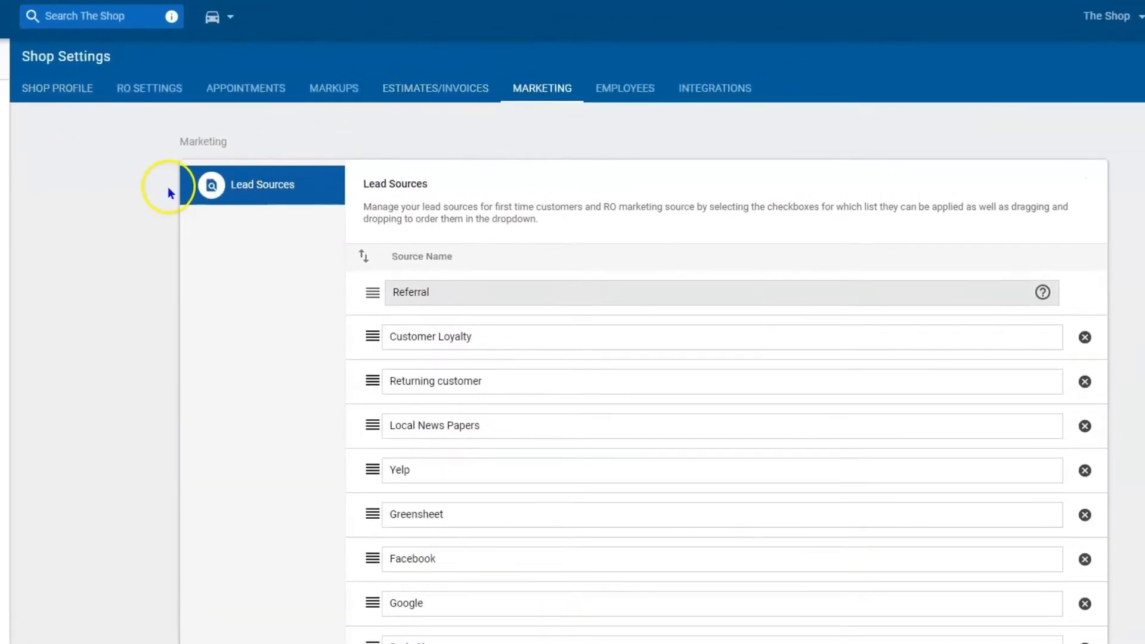
pyautogui.scroll(-3)
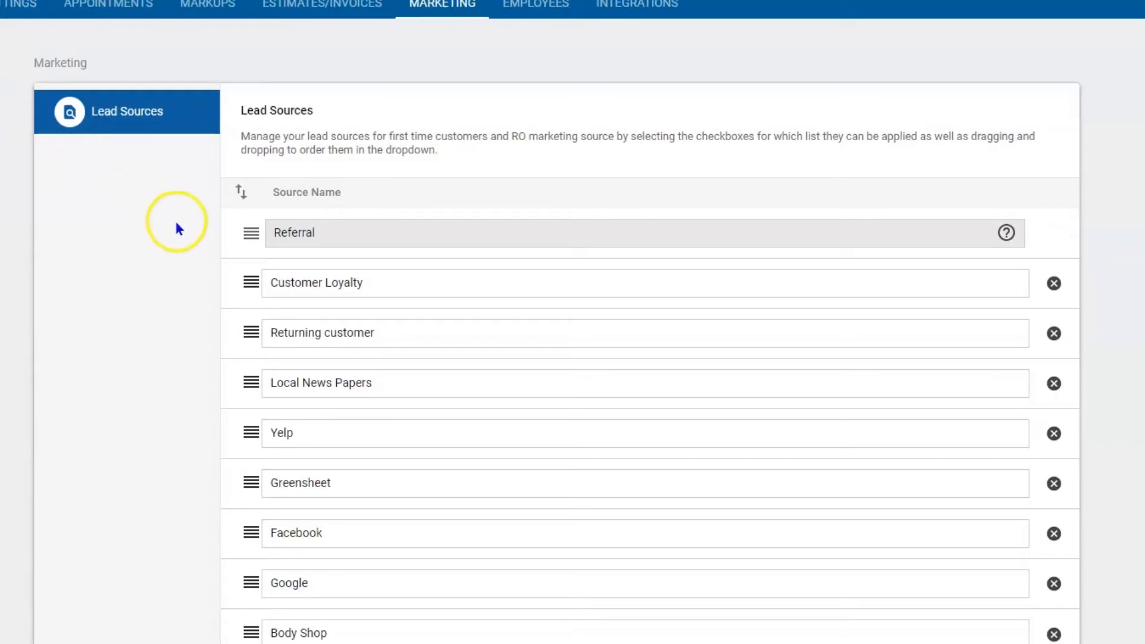
pyautogui.scroll(-3)
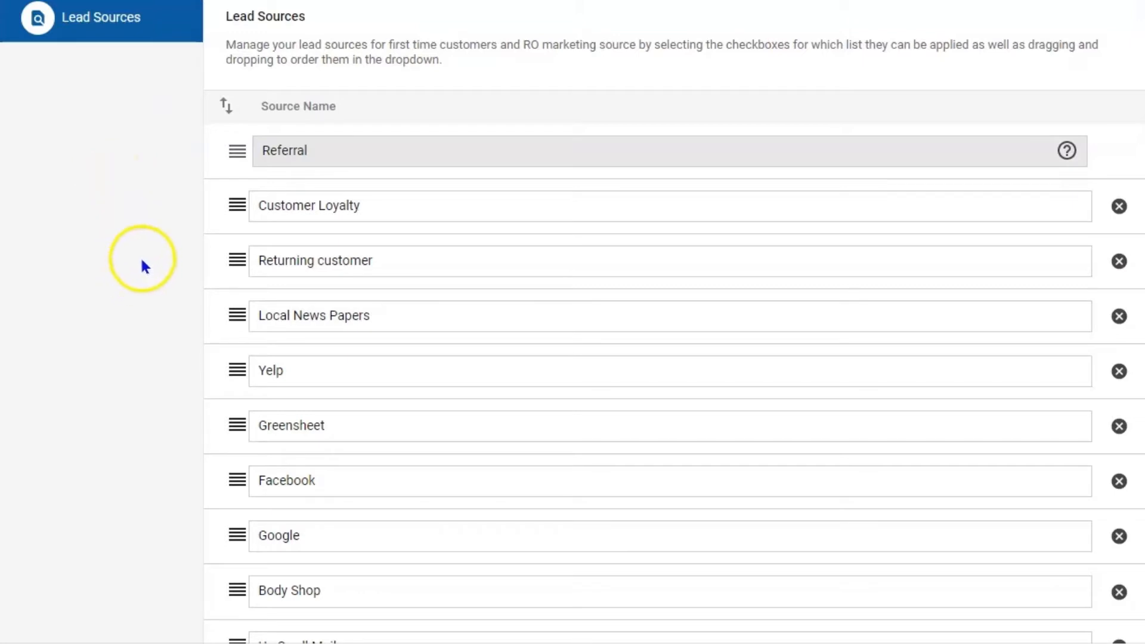
pyautogui.moveTo(164, 223)
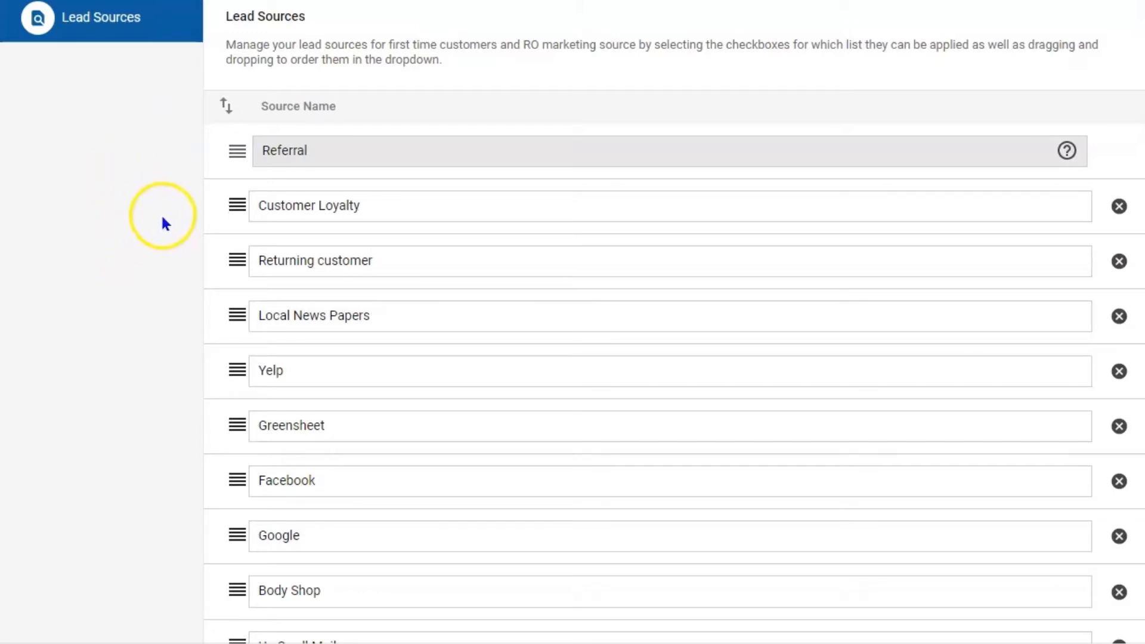
pyautogui.moveTo(154, 310)
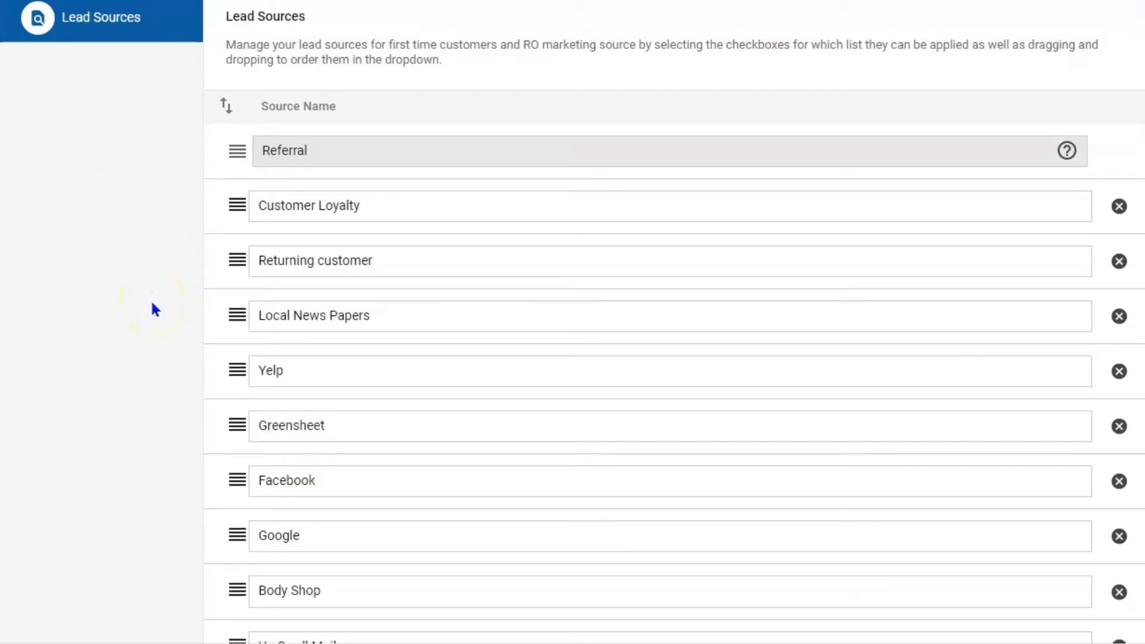
pyautogui.scroll(-3)
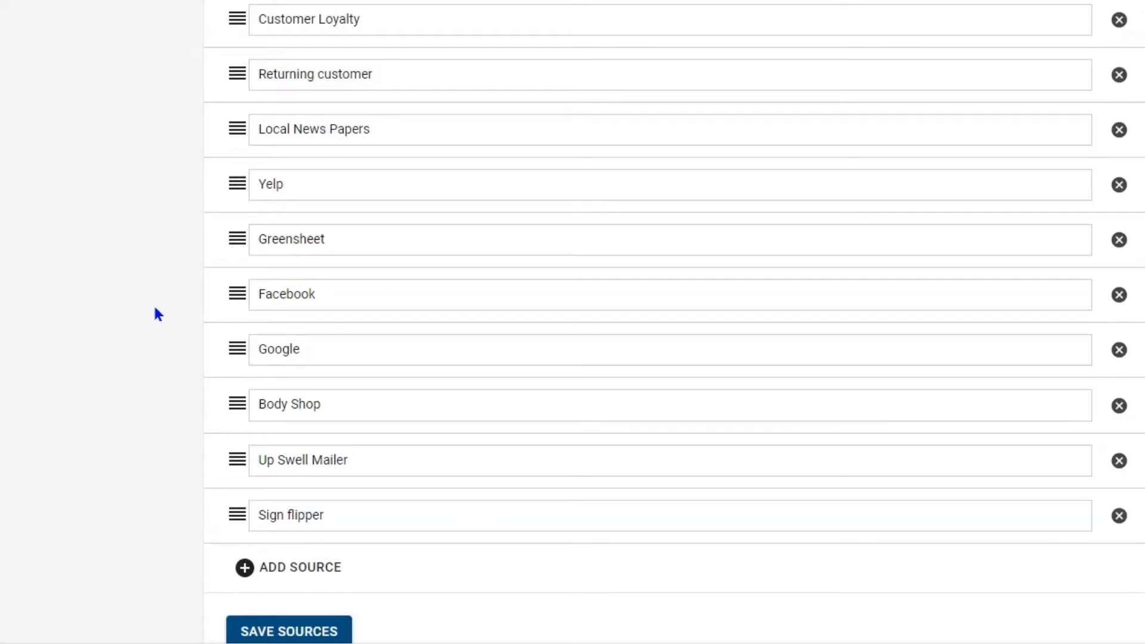
pyautogui.moveTo(235, 459)
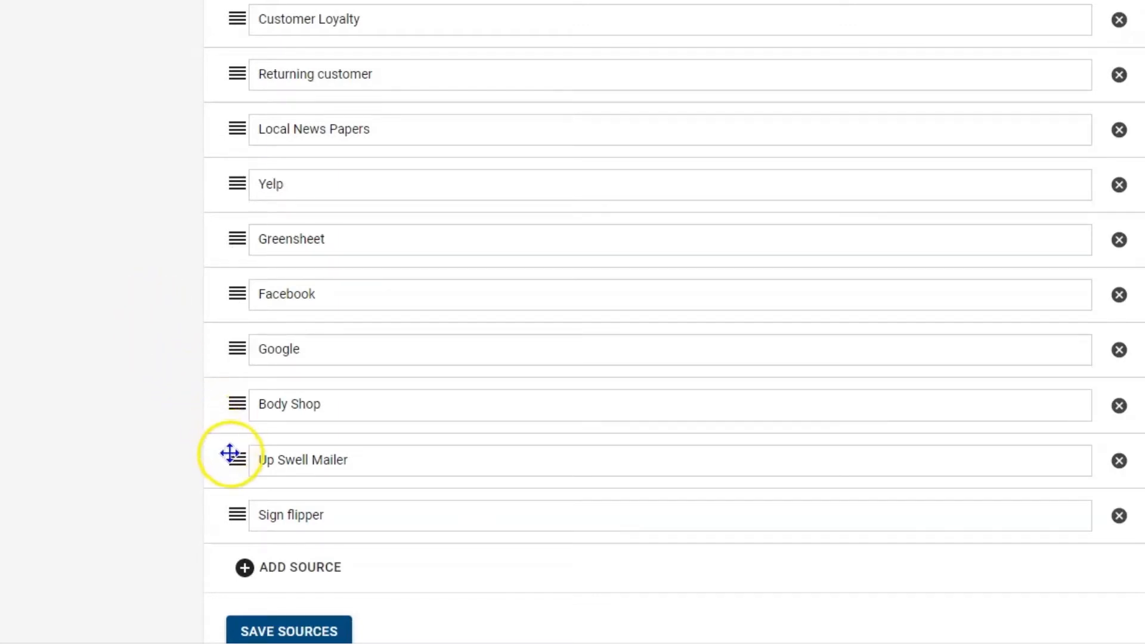
# Move Up Swell Mailer to the first position under Referral, above Customer Loyalty
pyautogui.moveTo(235, 459); pyautogui.dragTo(235, 19)
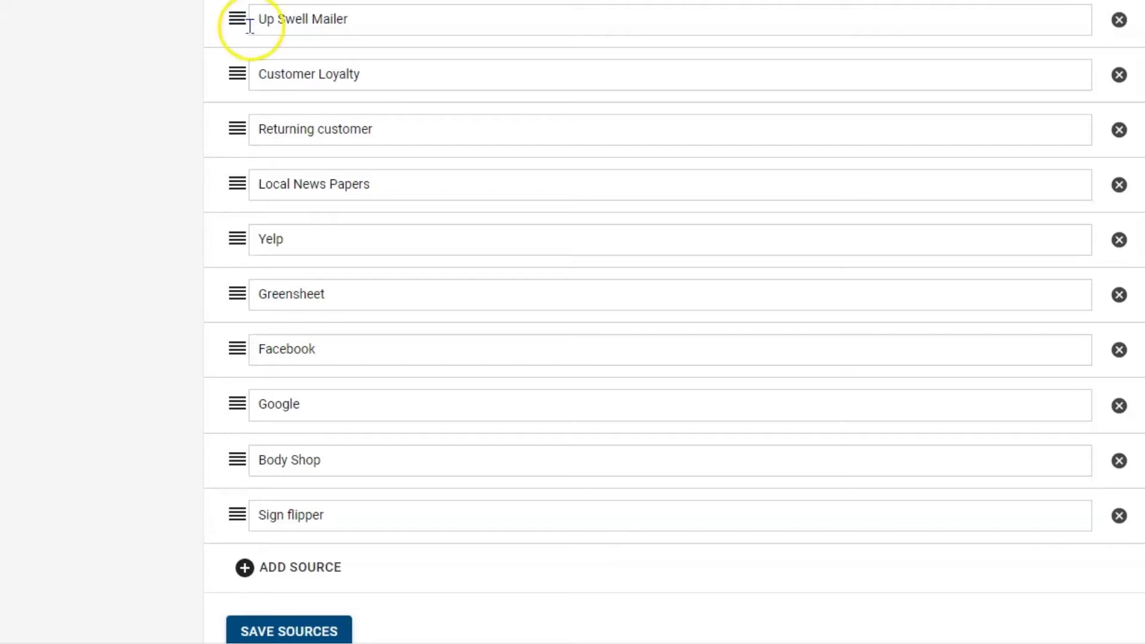
pyautogui.moveTo(624, 523)
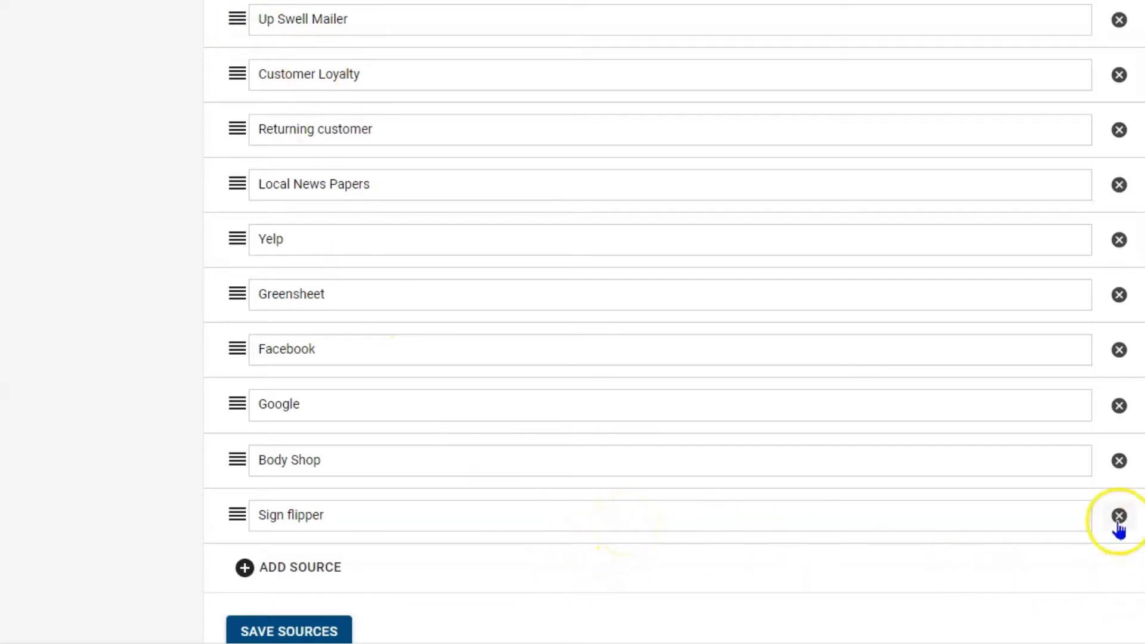
# Remove Sign flipper from the lead-source list
pyautogui.click(1118, 515)
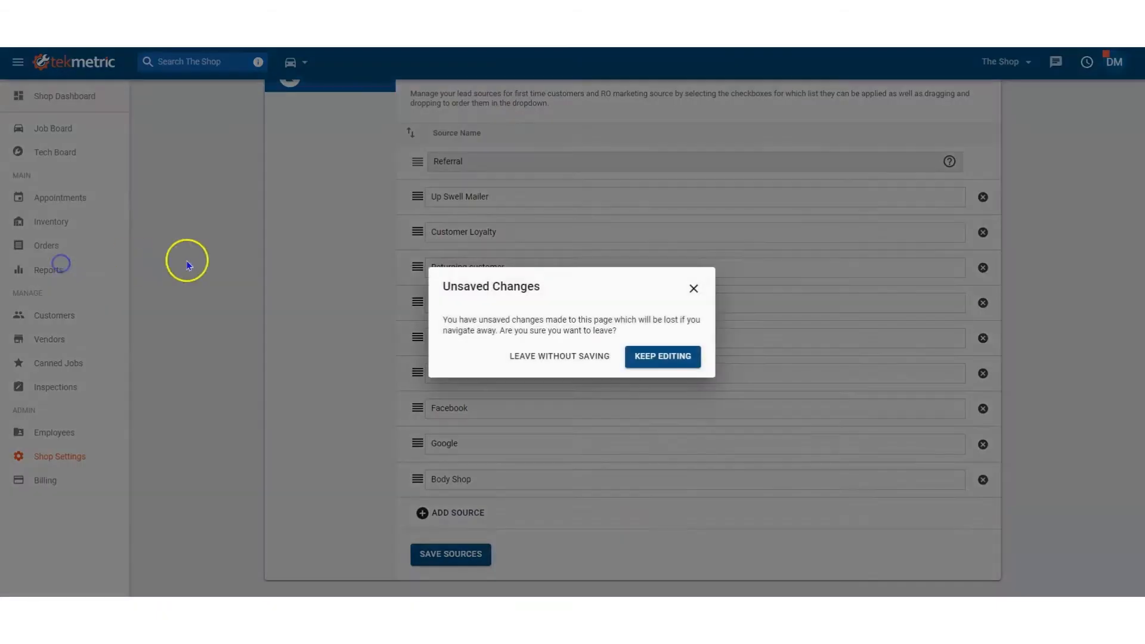
# Leave without saving and view the Customer Reports, including Customer Lead Source and RO Marketing Source
pyautogui.click(559, 357)
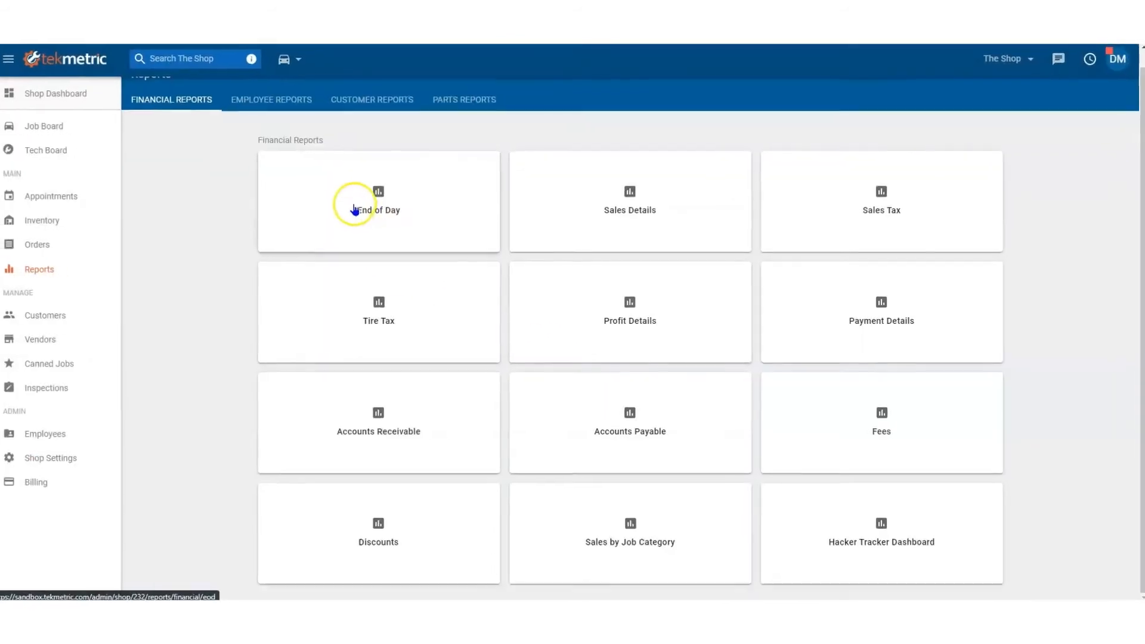
pyautogui.click(371, 99)
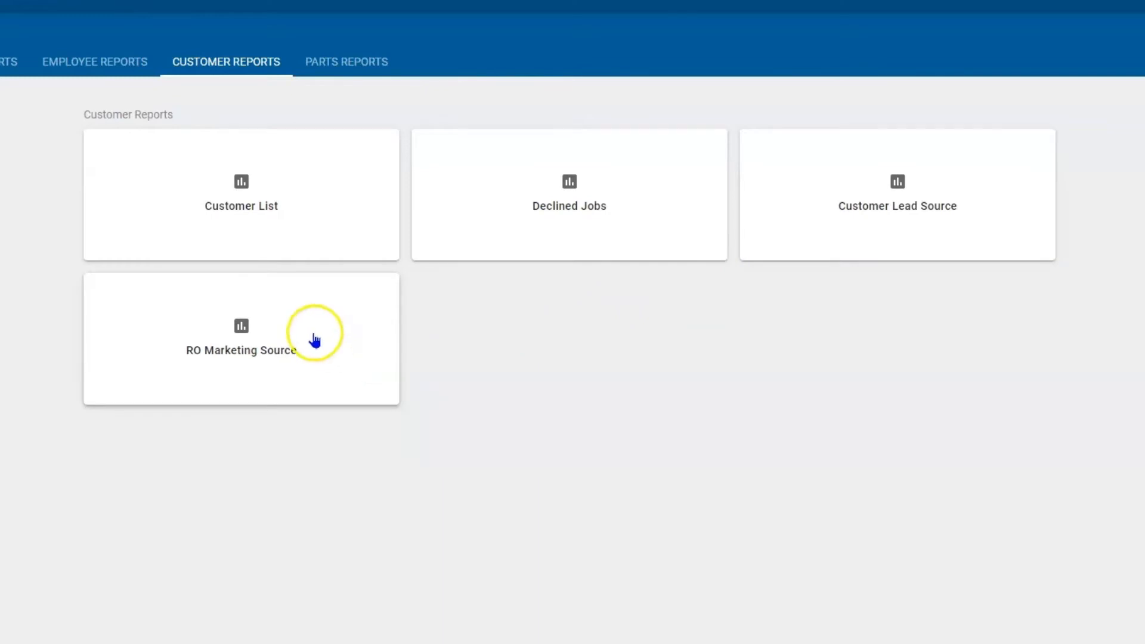
pyautogui.moveTo(875, 241)
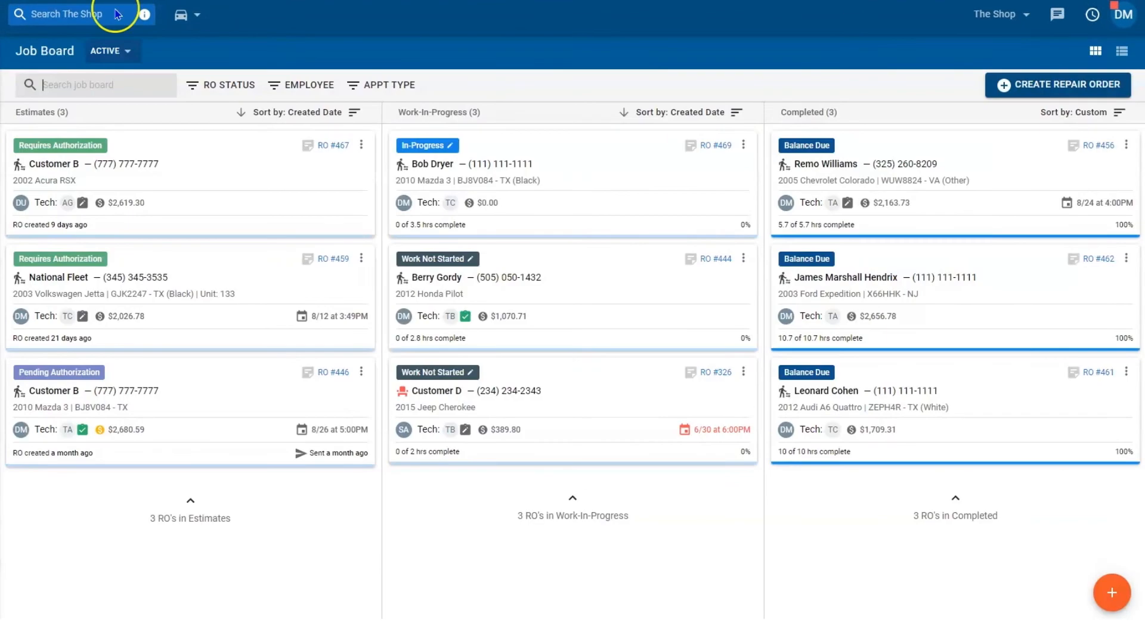
# Bring up RO #469 for the 2010 Mazda 3 and its Edit RO Details dialog
pyautogui.click(570, 182)
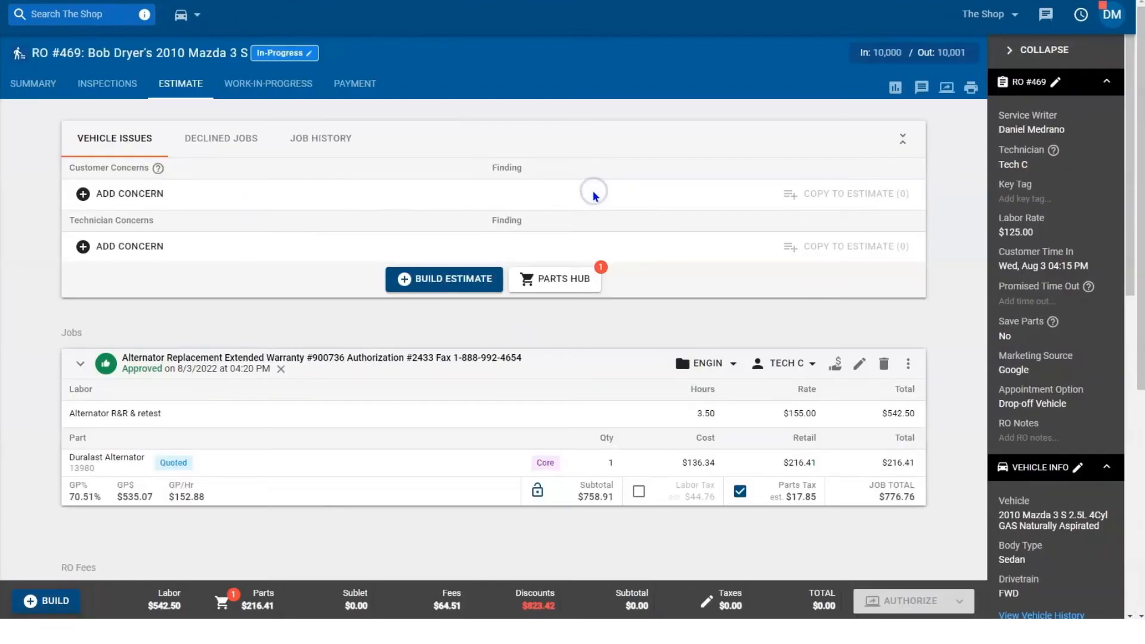
pyautogui.moveTo(1062, 259)
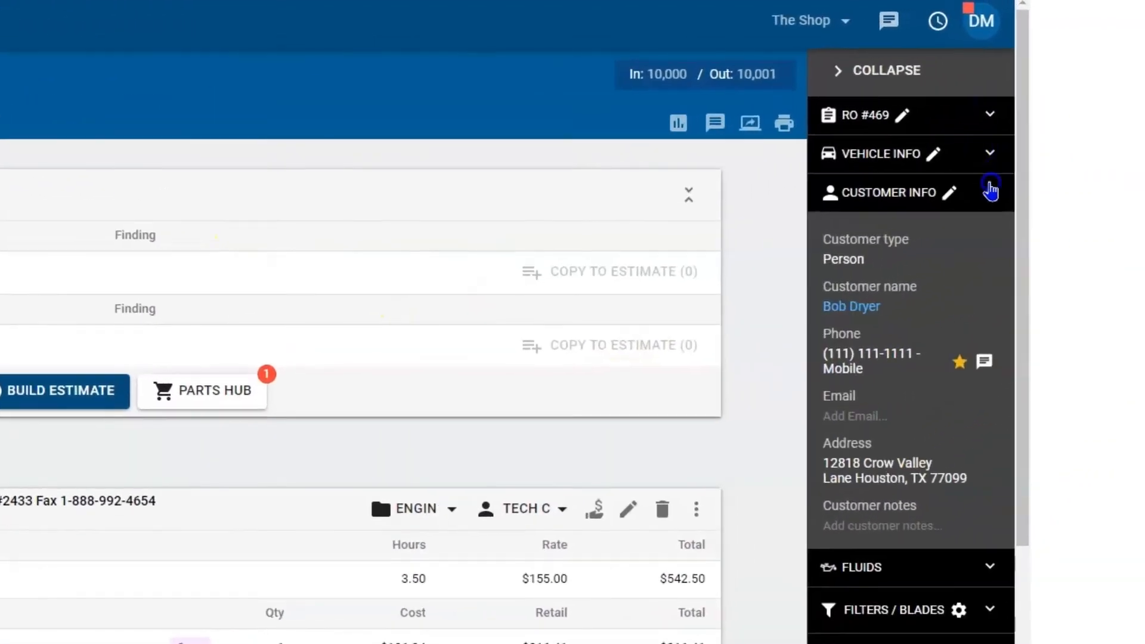
pyautogui.click(749, 122)
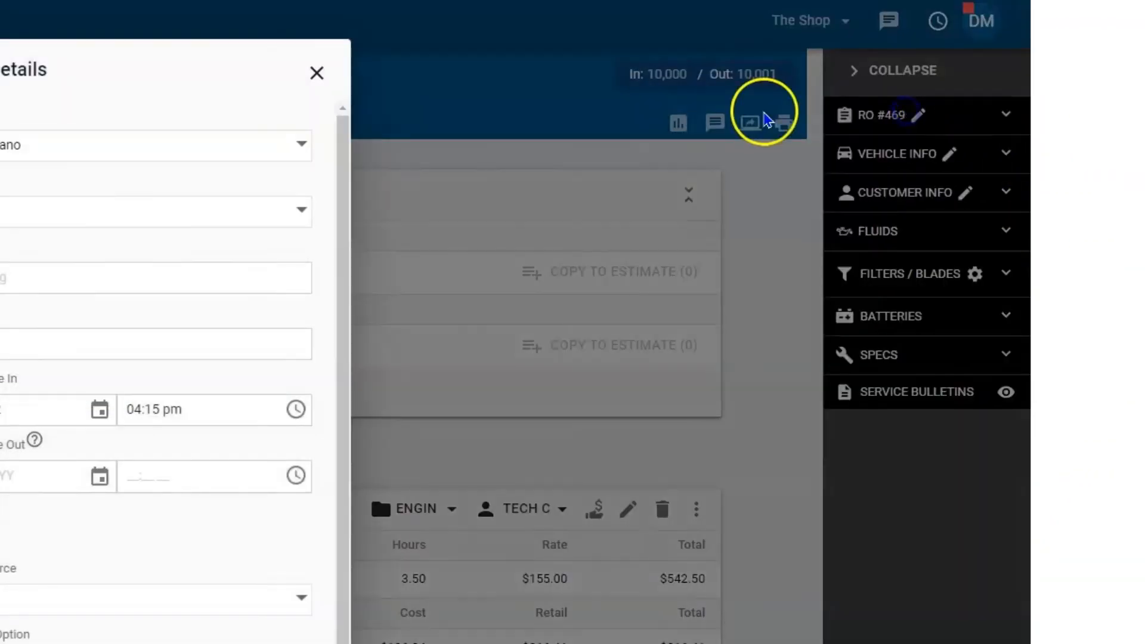
# Set RO #469's Marketing Source to Up Swell Mailer and save
pyautogui.click(749, 120)
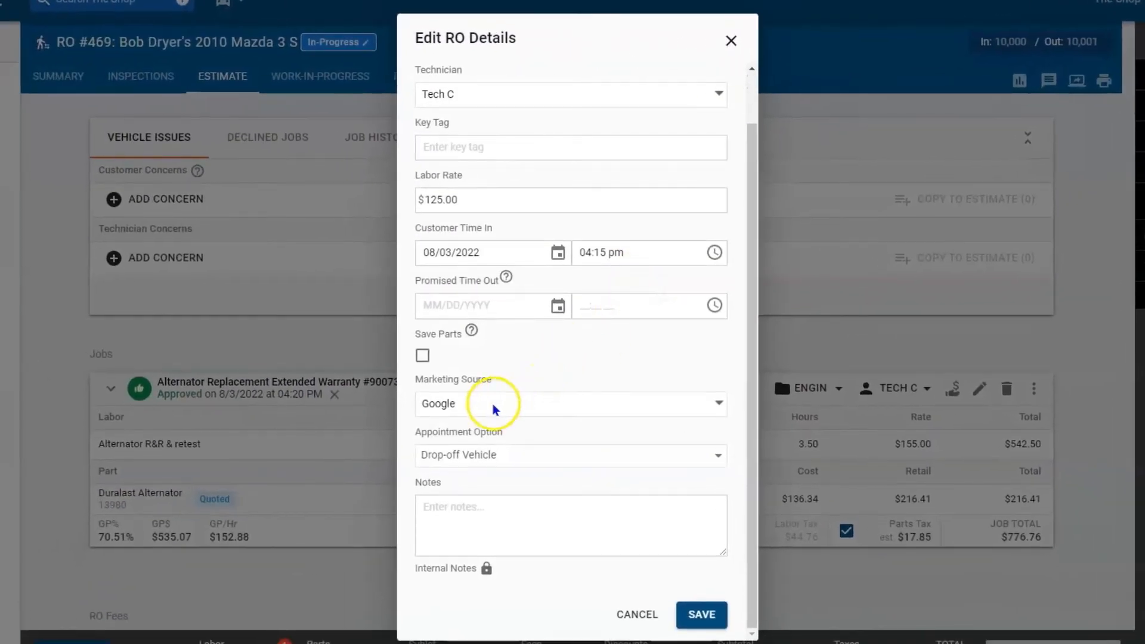
pyautogui.click(571, 404)
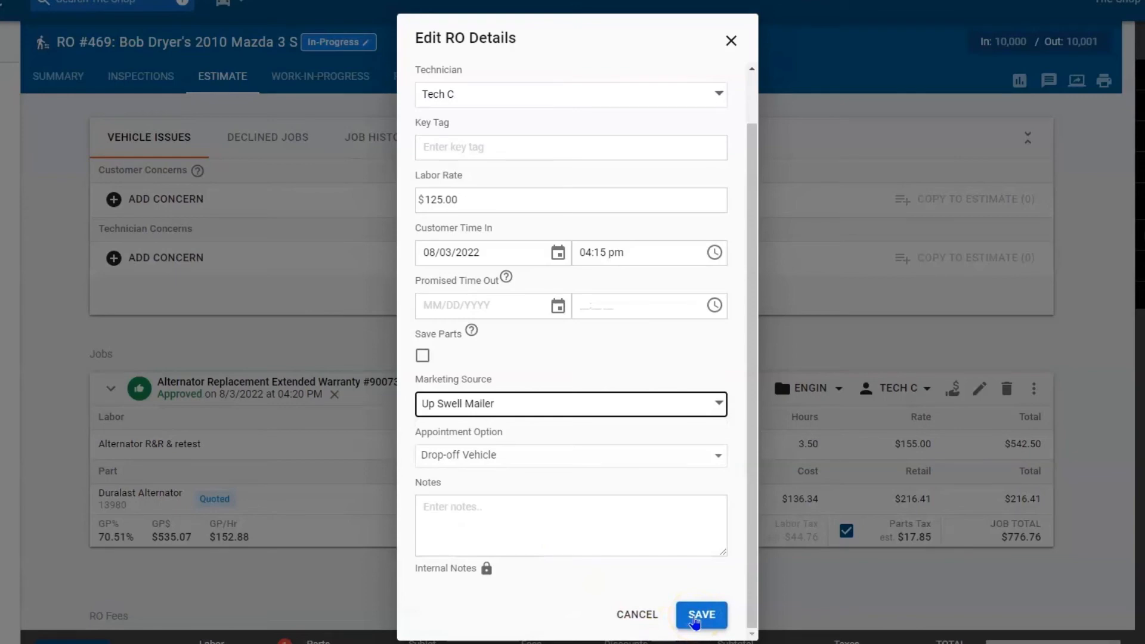
pyautogui.click(701, 614)
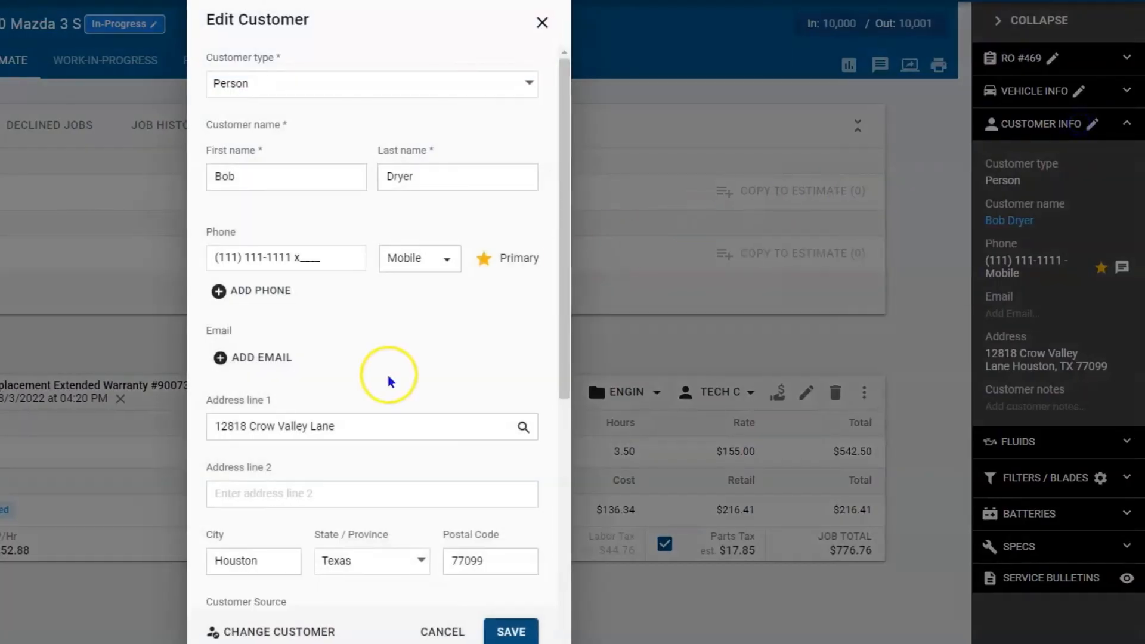
# Scroll the Edit Customer dialog to reveal Customer Source set to Yelp
pyautogui.scroll(-3)
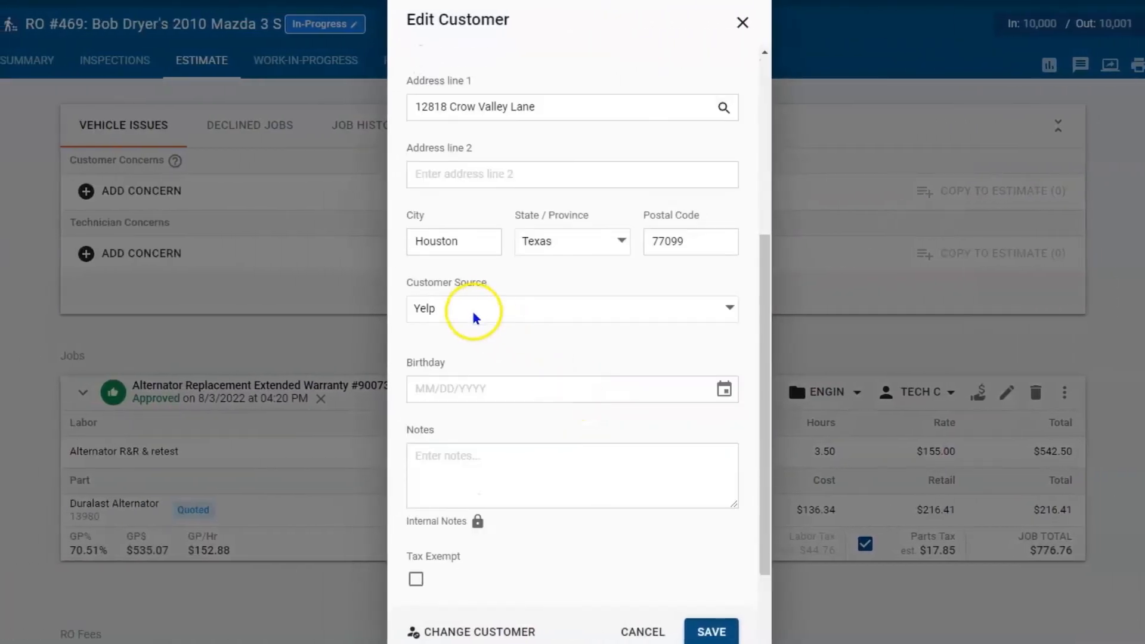
pyautogui.moveTo(476, 317)
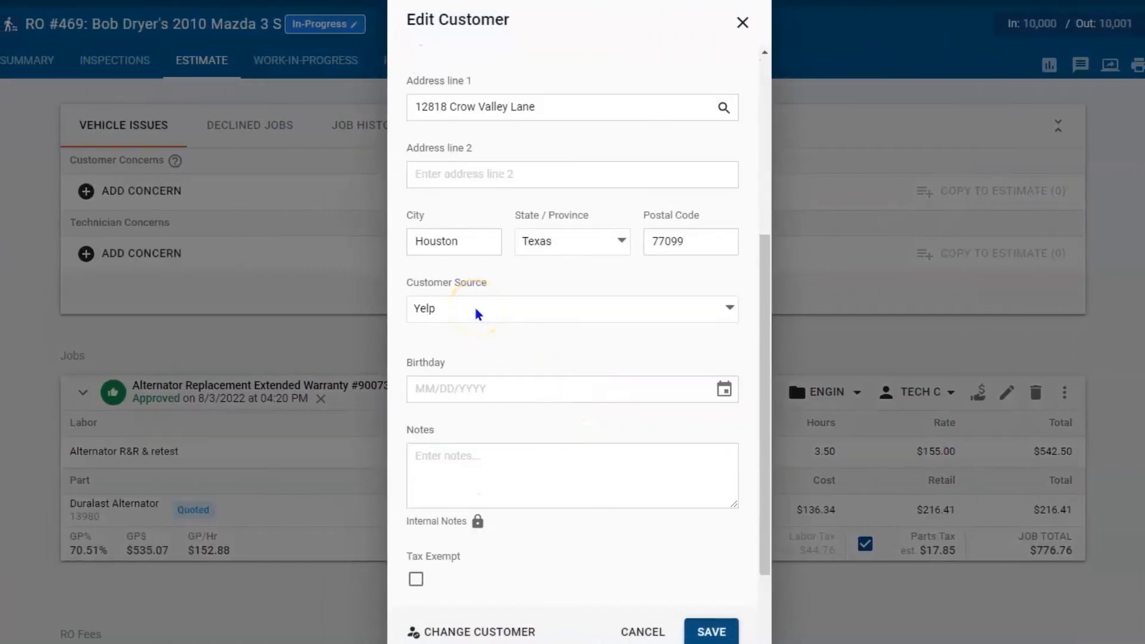